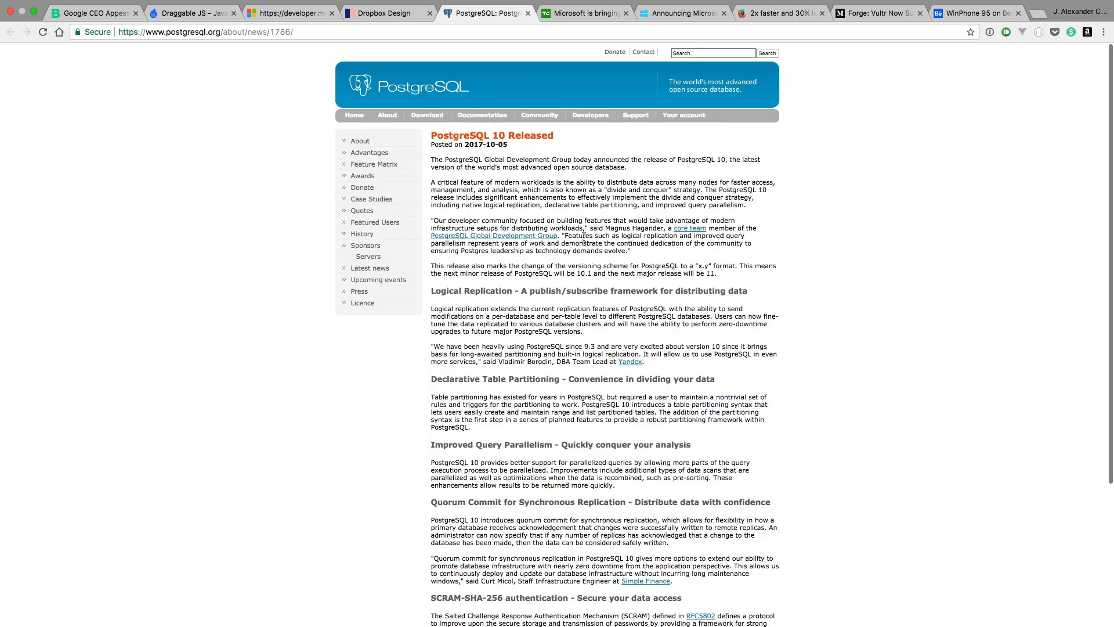
{"action": "mouse_move", "coordinate": [504, 290]}
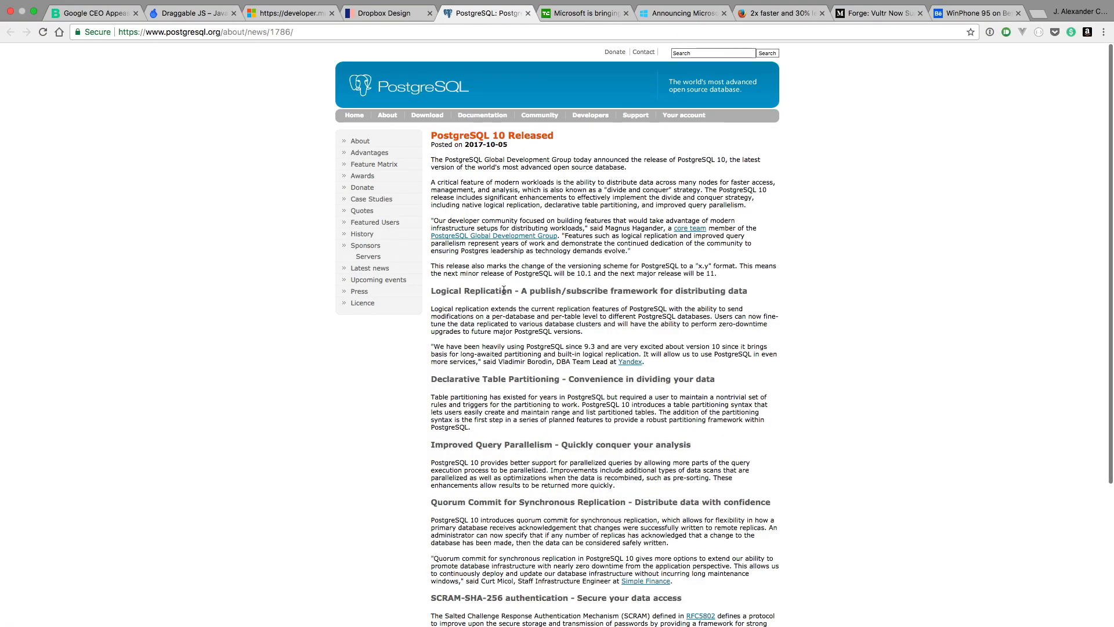
- Scroll the PostgreSQL 10 announcement past SCRAM-SHA-256 down to the Links and About PostgreSQL sections
{"action": "double_click", "coordinate": [458, 291]}
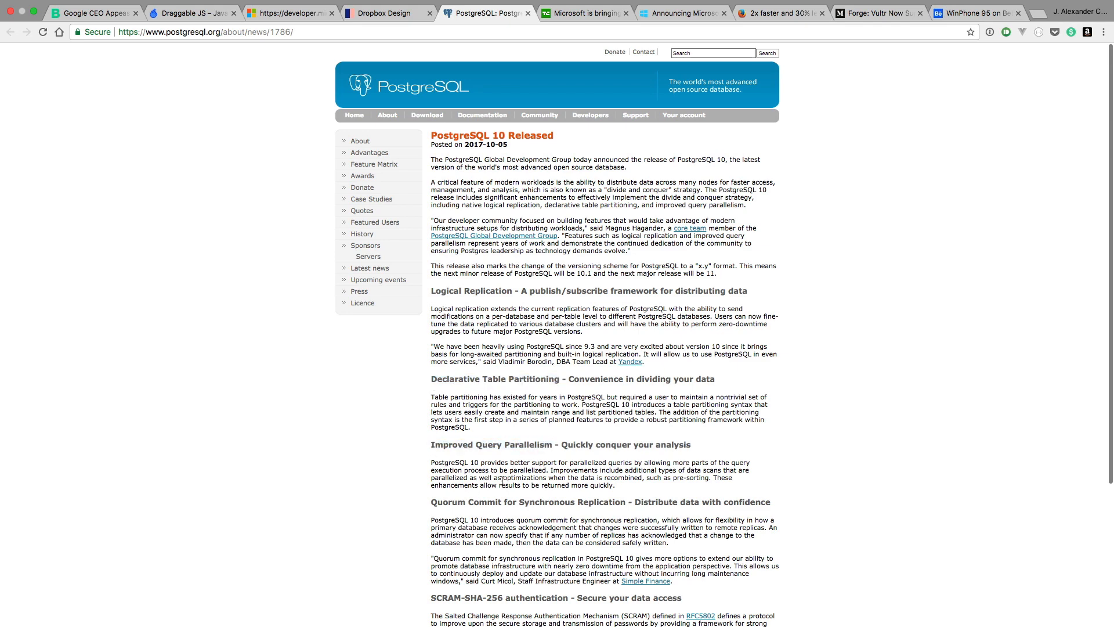
{"action": "scroll", "scroll_direction": "down", "scroll_amount": 3}
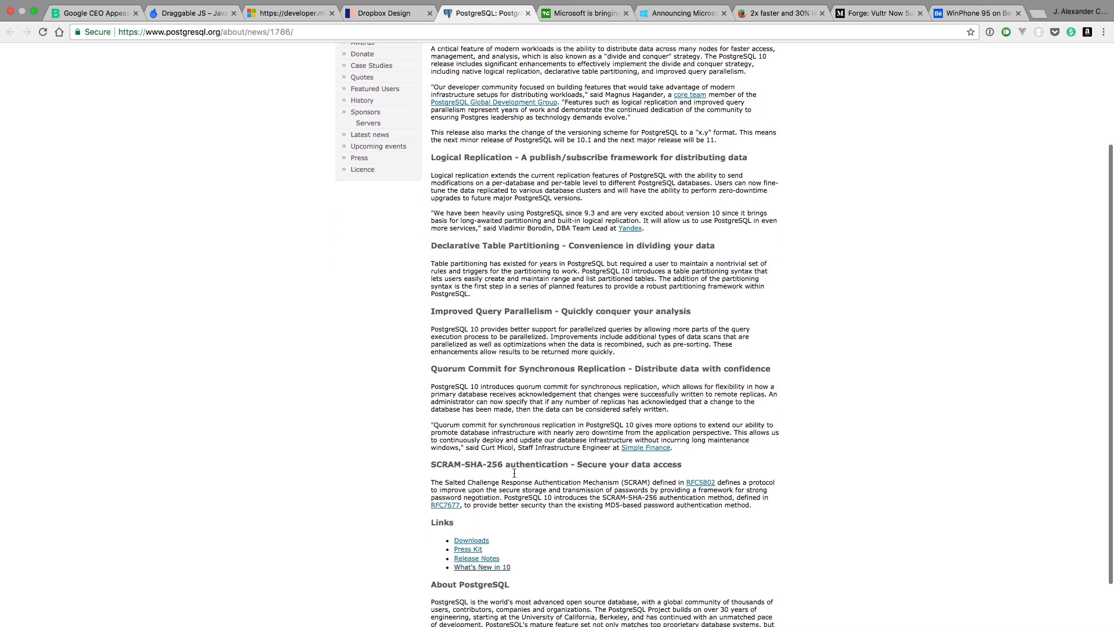